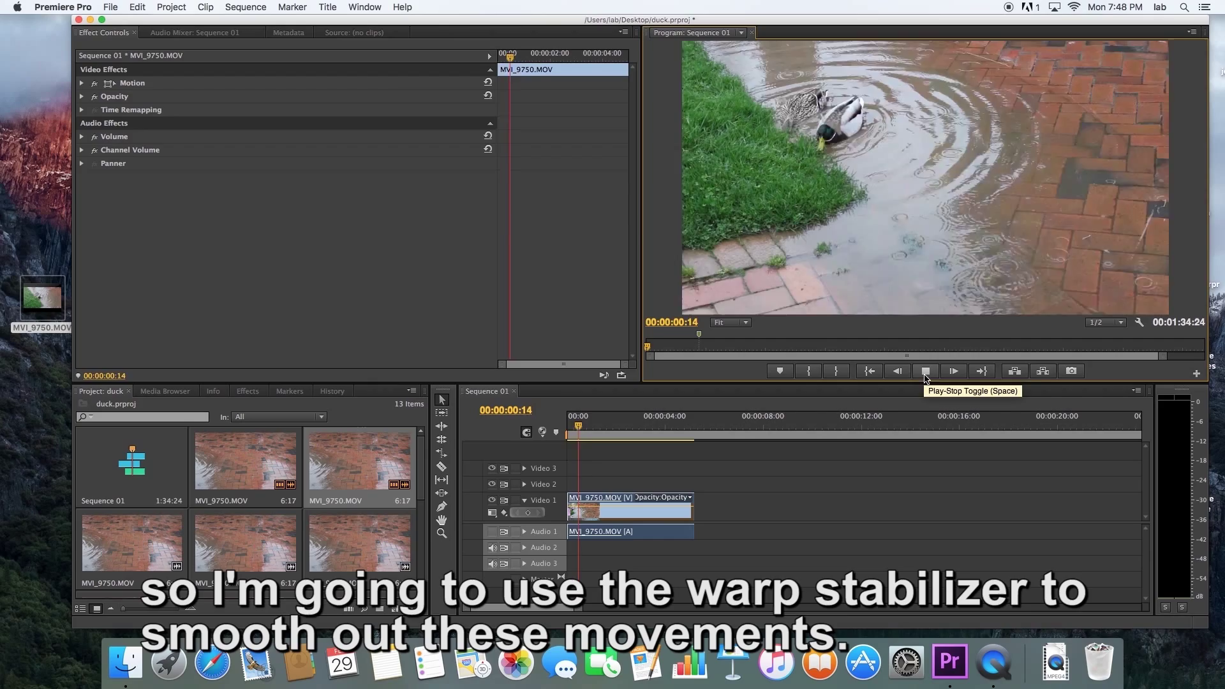
Play the handheld duck clip for a few seconds to check its shake, then stop
left_click(927, 370)
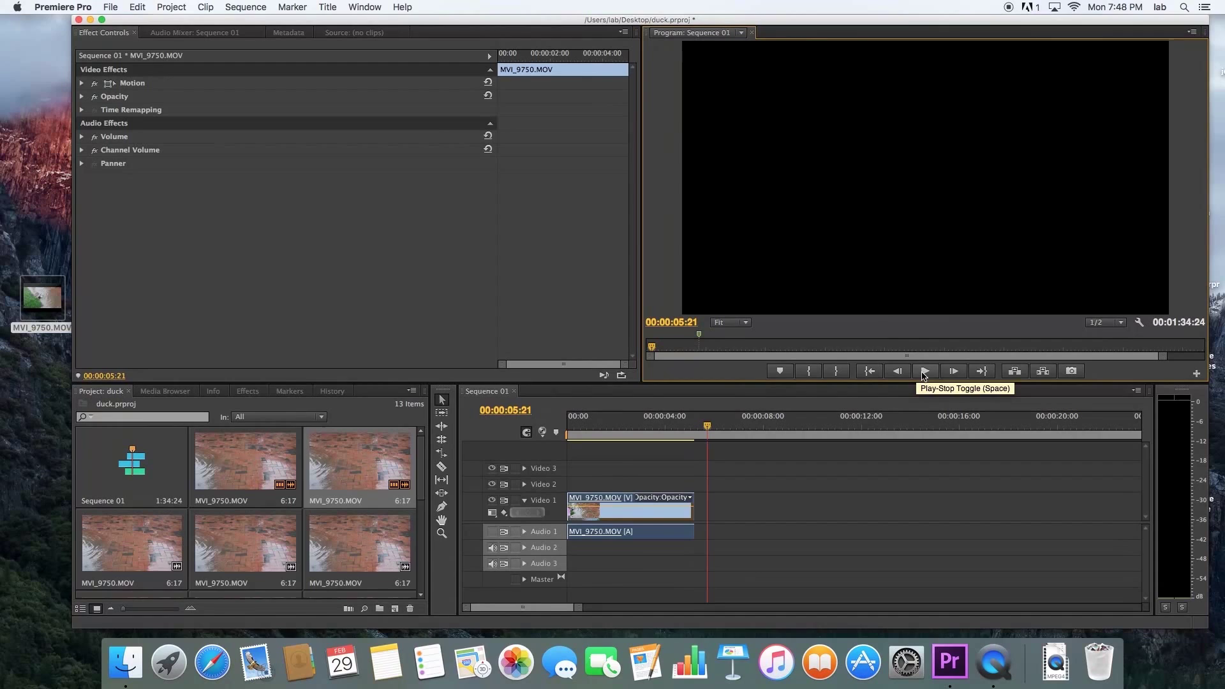
left_click(247, 390)
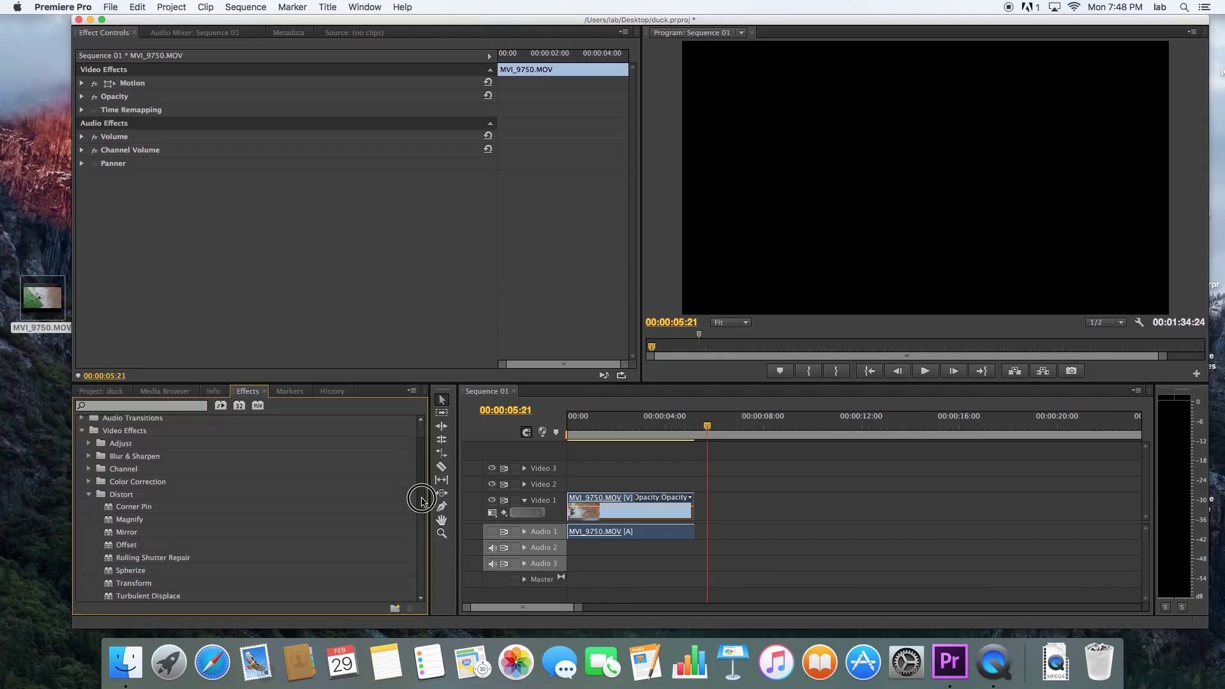
Search the Effects panel for 'warp' and apply Warp Stabilizer to the duck clip
scroll("down", 3)
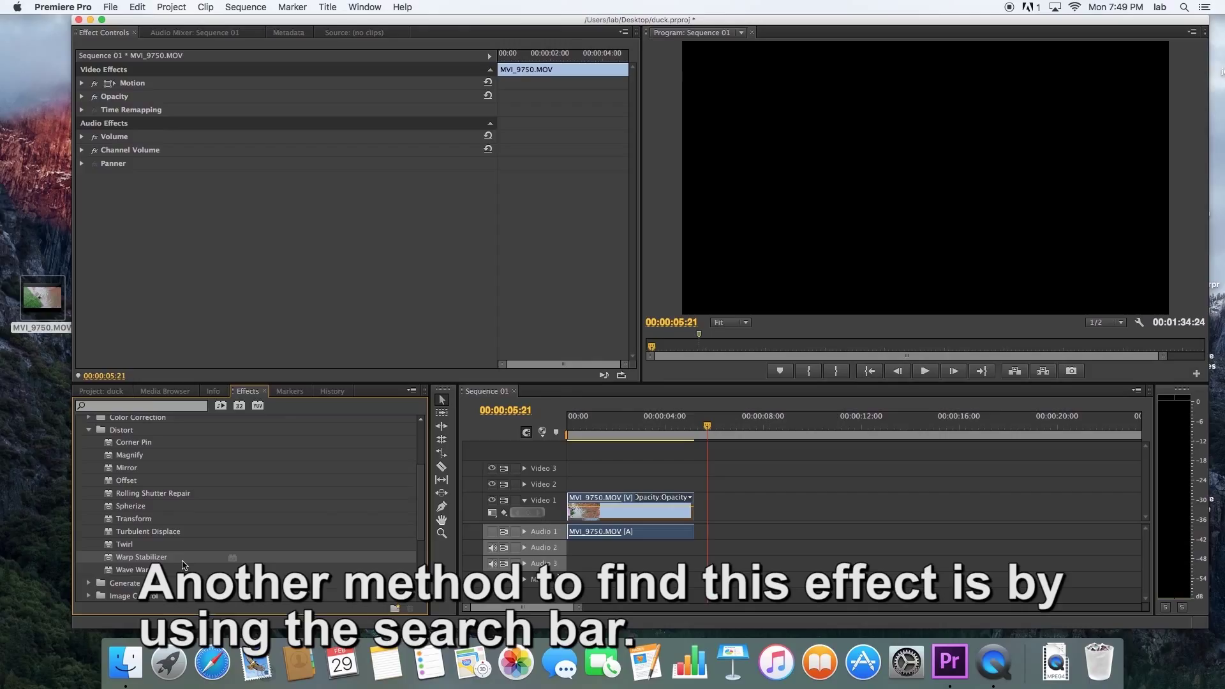
type("warp")
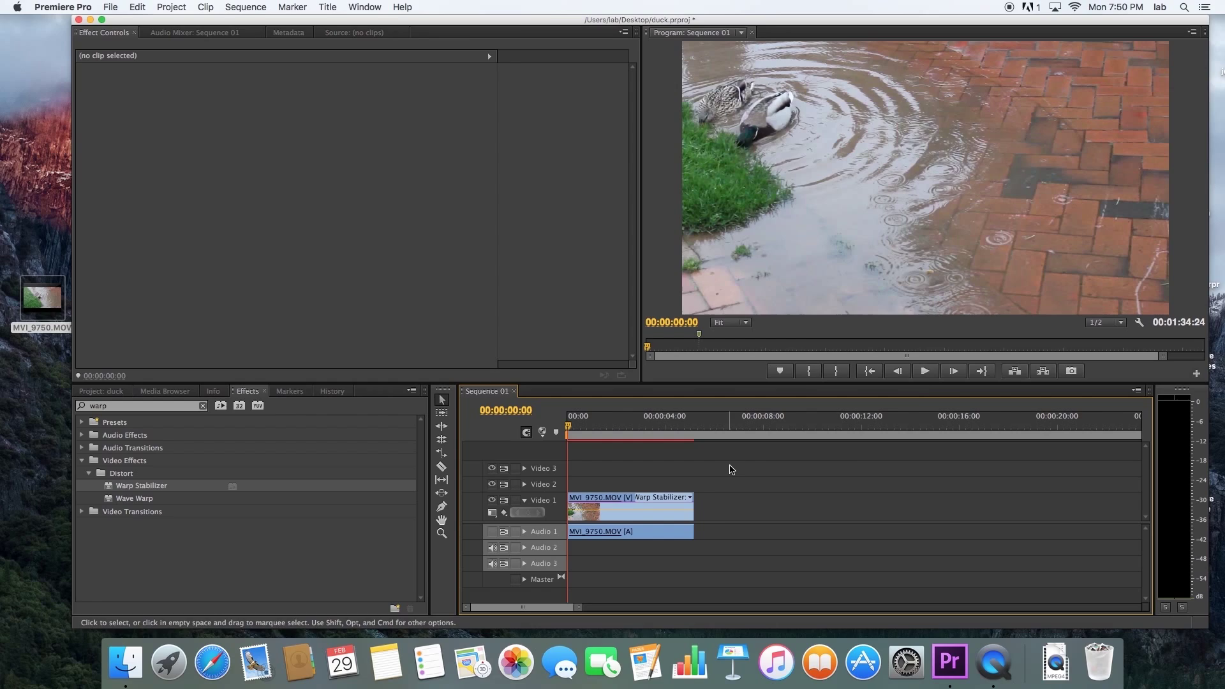
Play the stabilized clip briefly, then stop to reveal the Warp Stabilizer parameters
left_click(925, 372)
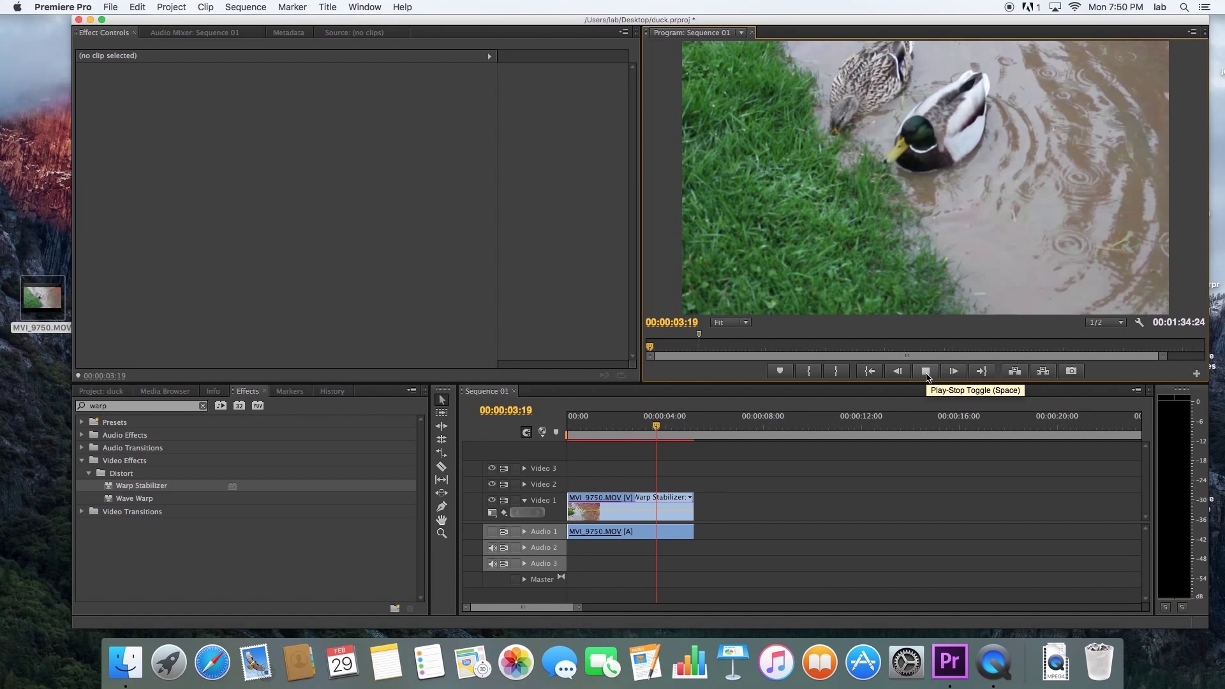
left_click(630, 508)
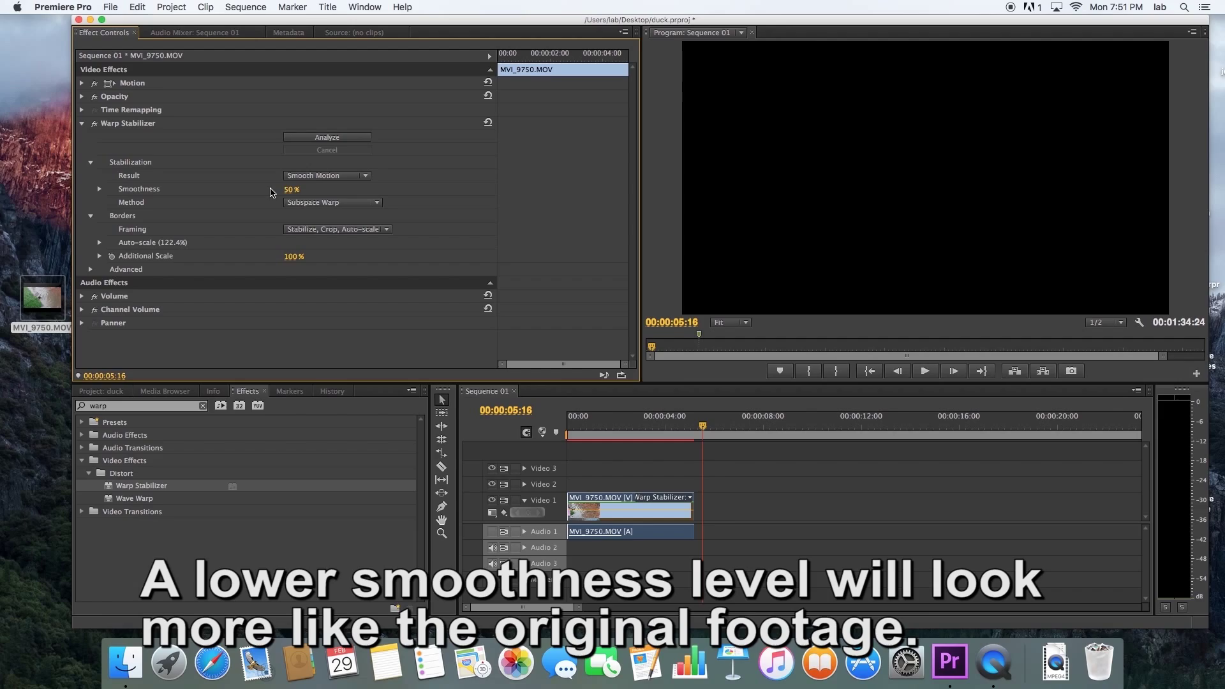
Set the Warp Stabilizer Result to No Motion, removing all camera movement
left_click(325, 175)
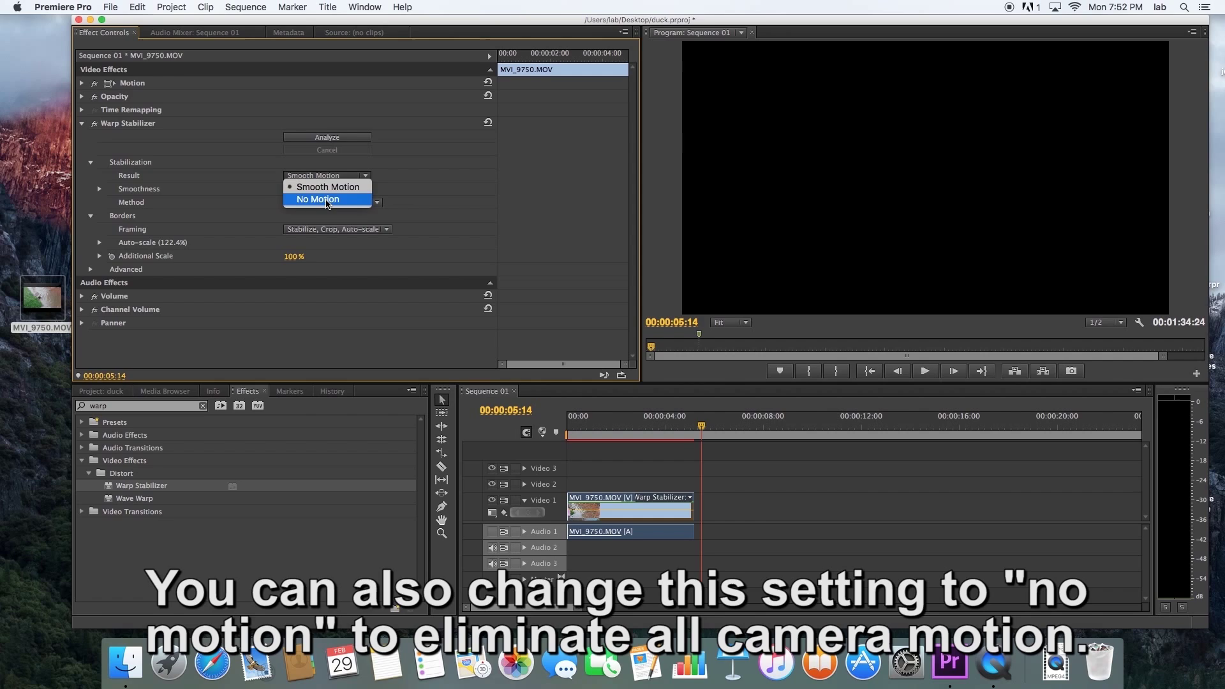
left_click(318, 199)
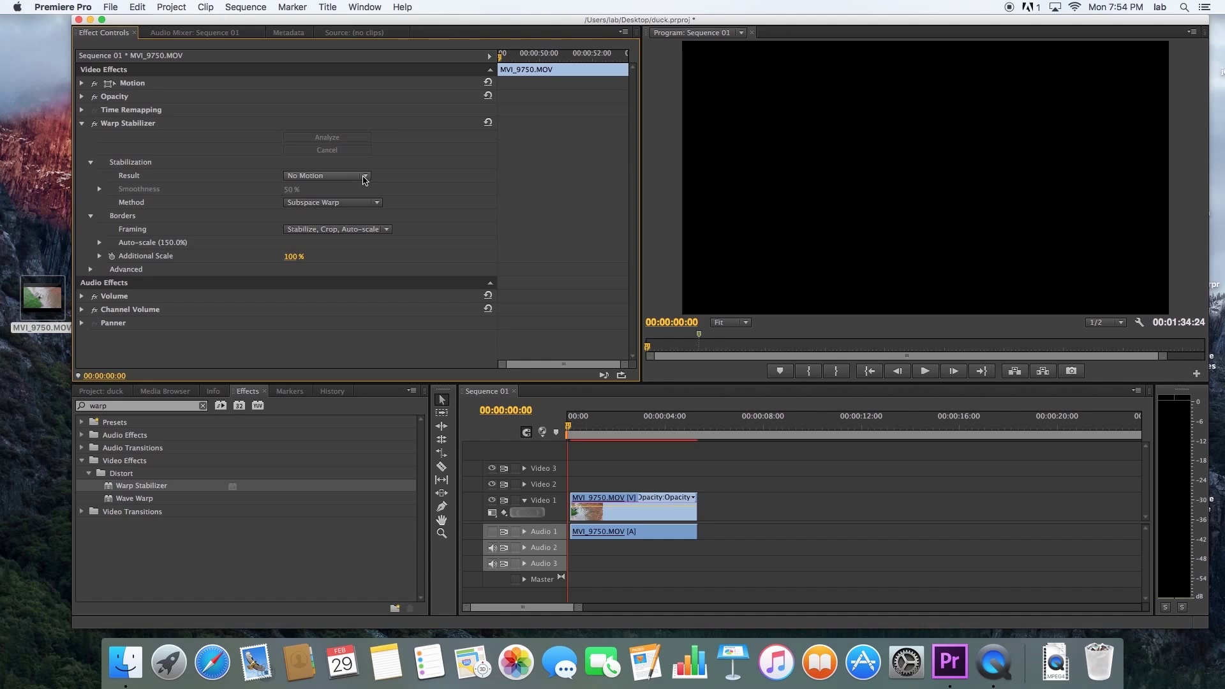
mouse_move(291, 207)
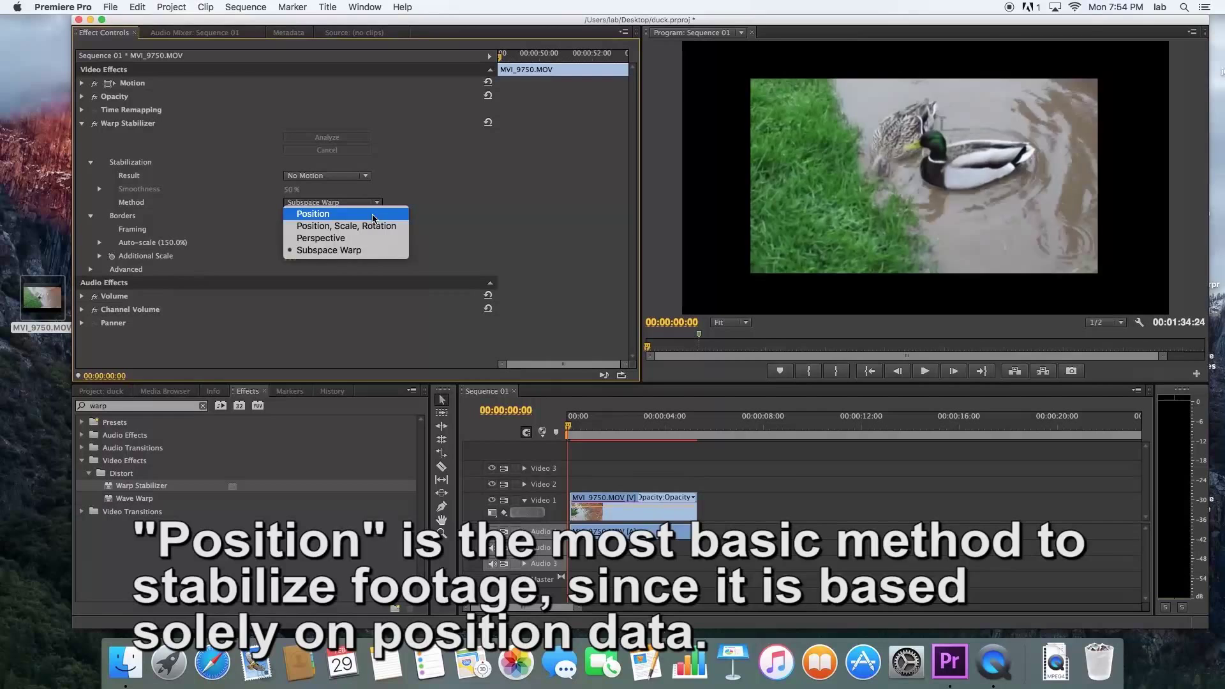
mouse_move(346, 226)
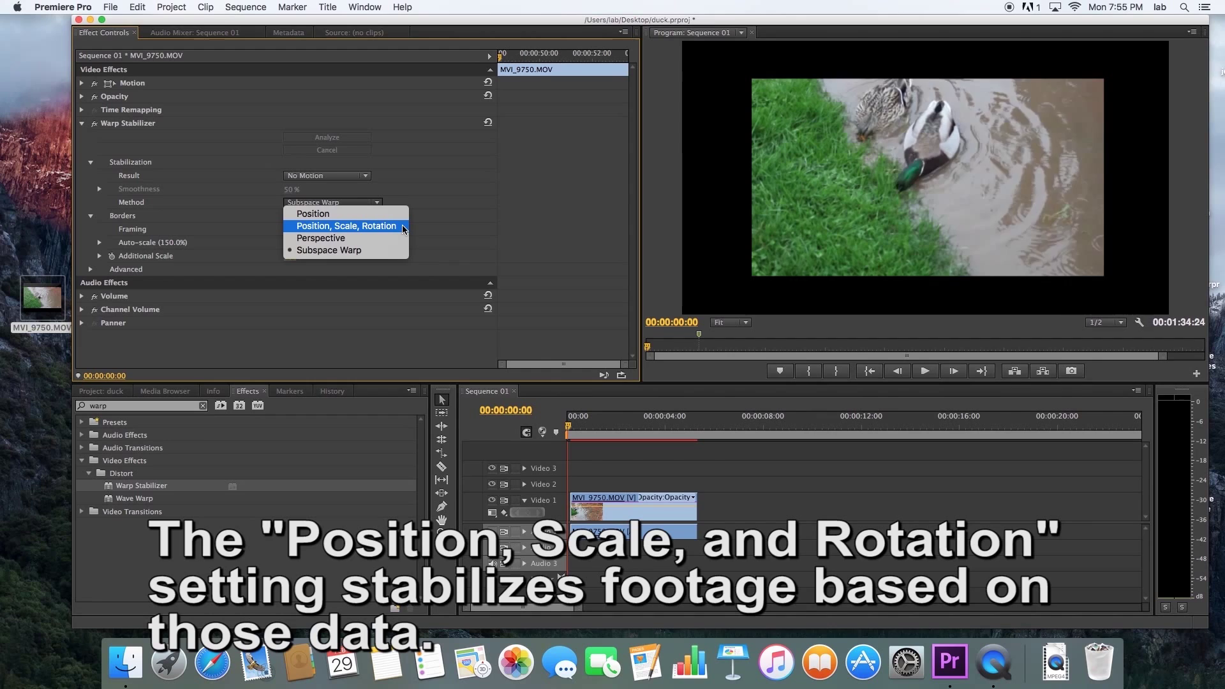
mouse_move(320, 237)
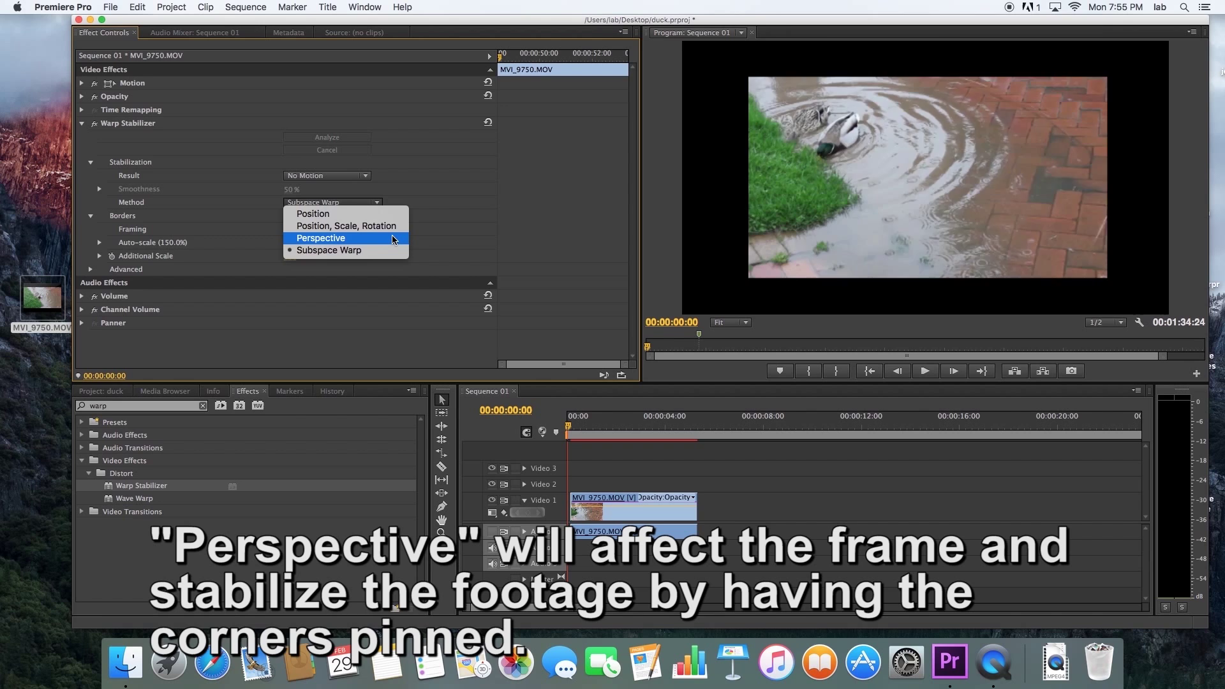
mouse_move(371, 254)
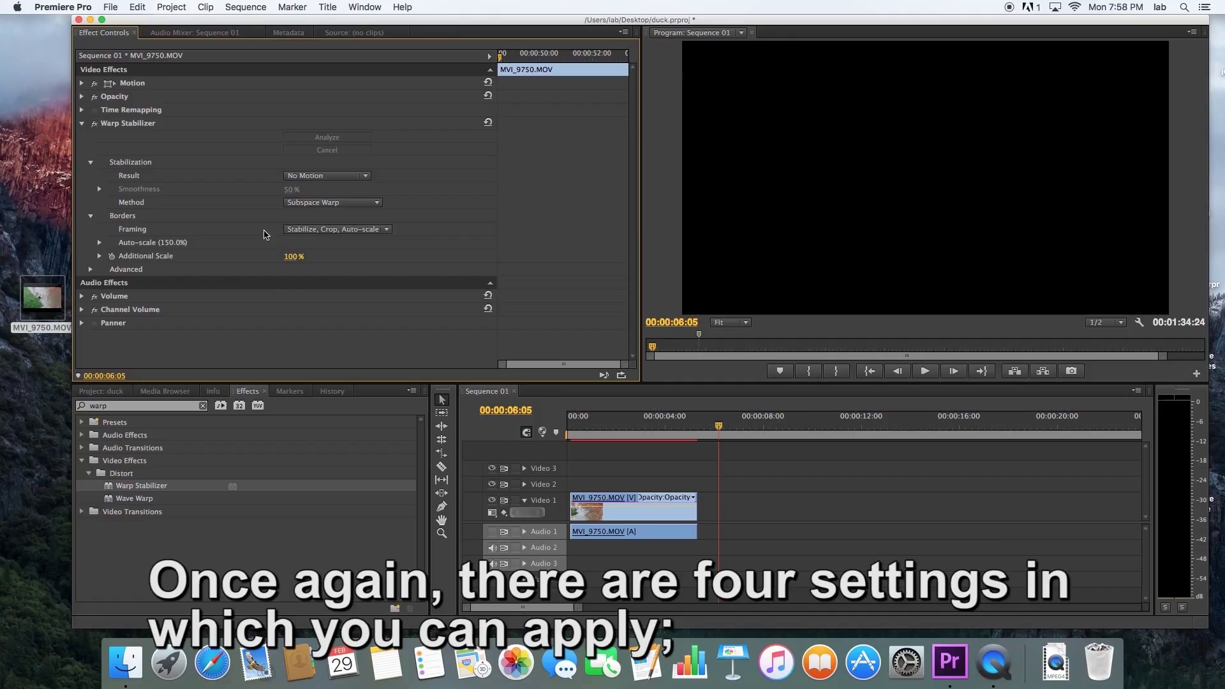
List the four Framing border options, with Stabilize, Crop, Auto-scale currently active
left_click(336, 228)
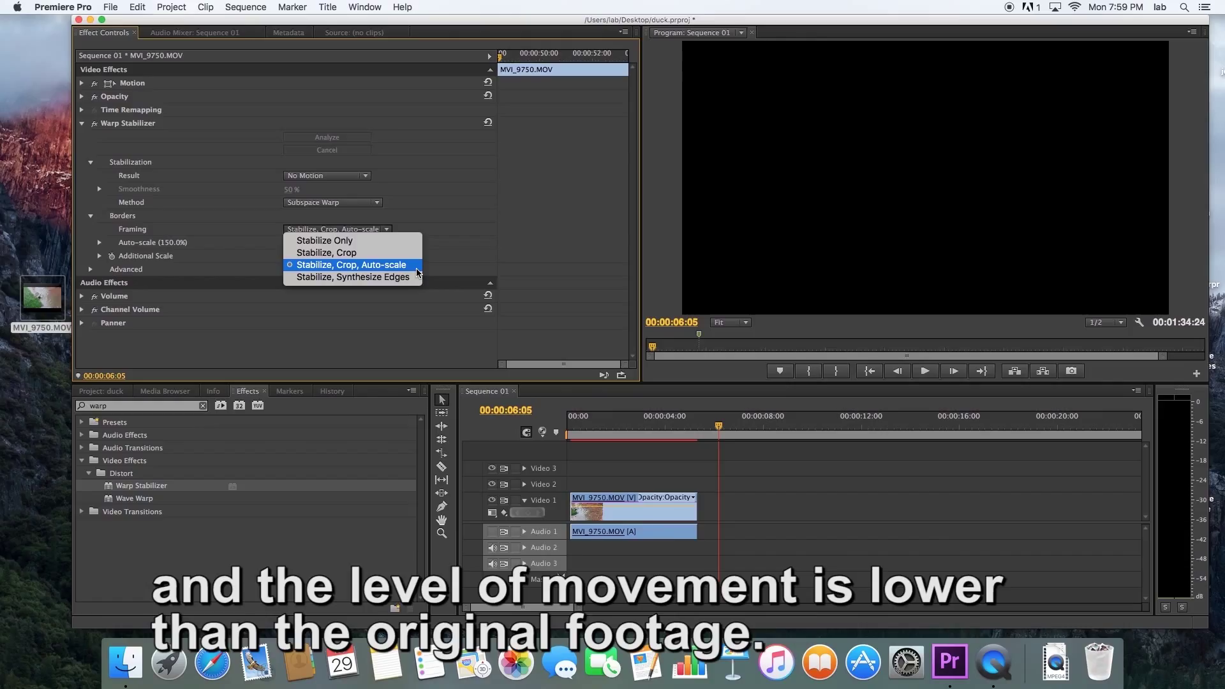
mouse_move(352, 277)
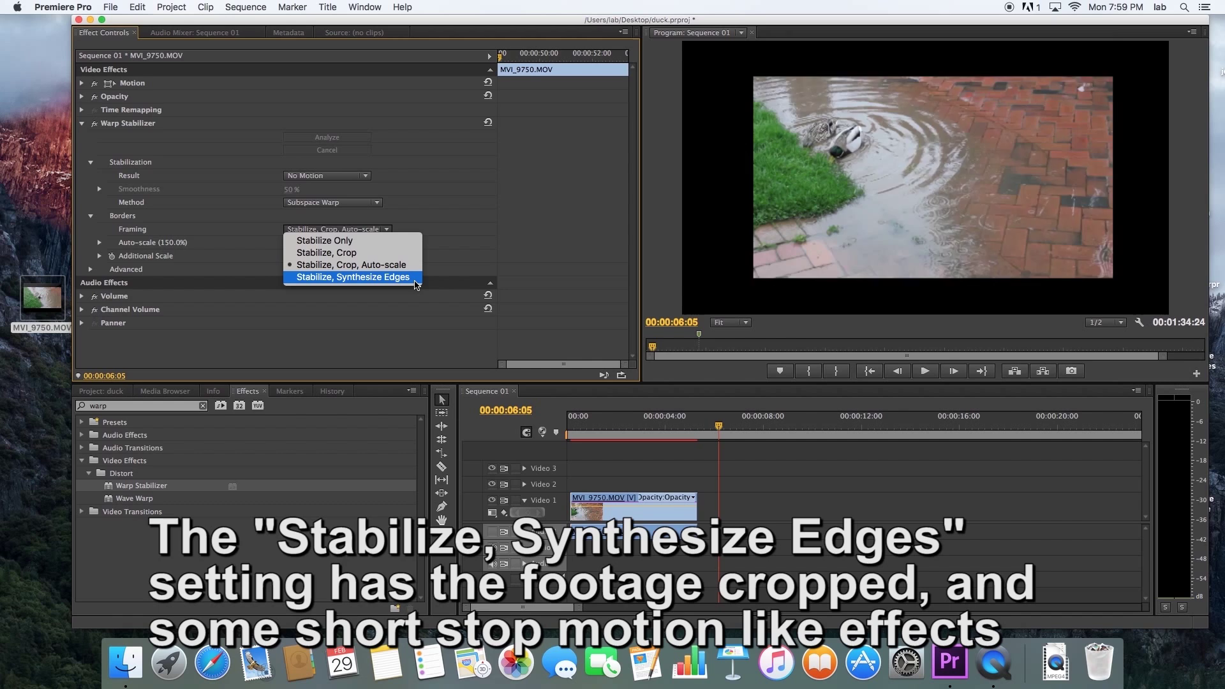